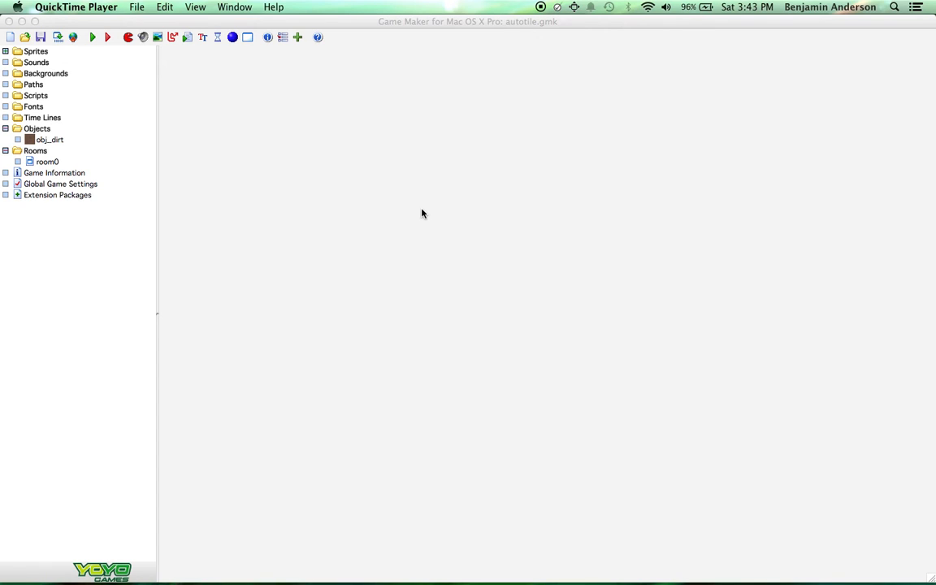
mouse_move(57, 153)
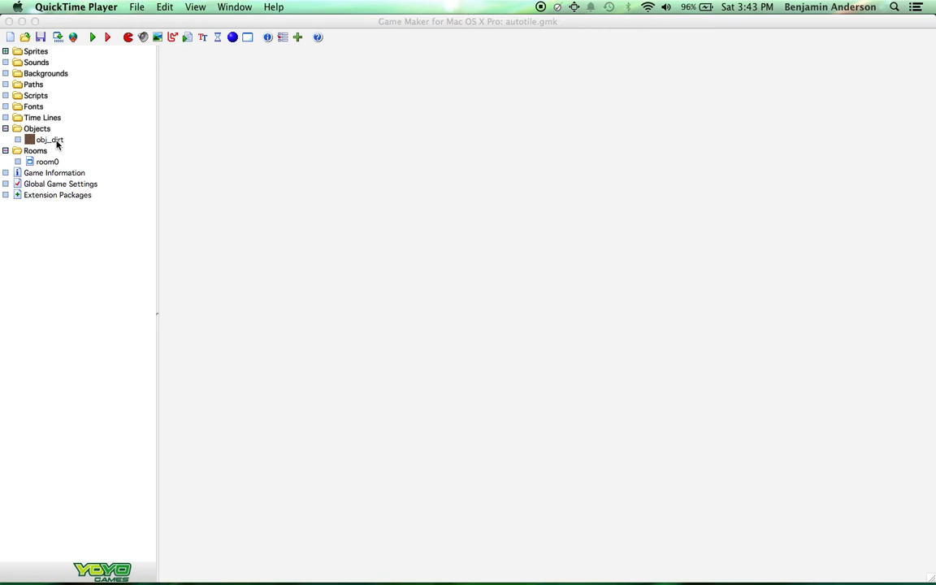
mouse_move(106, 130)
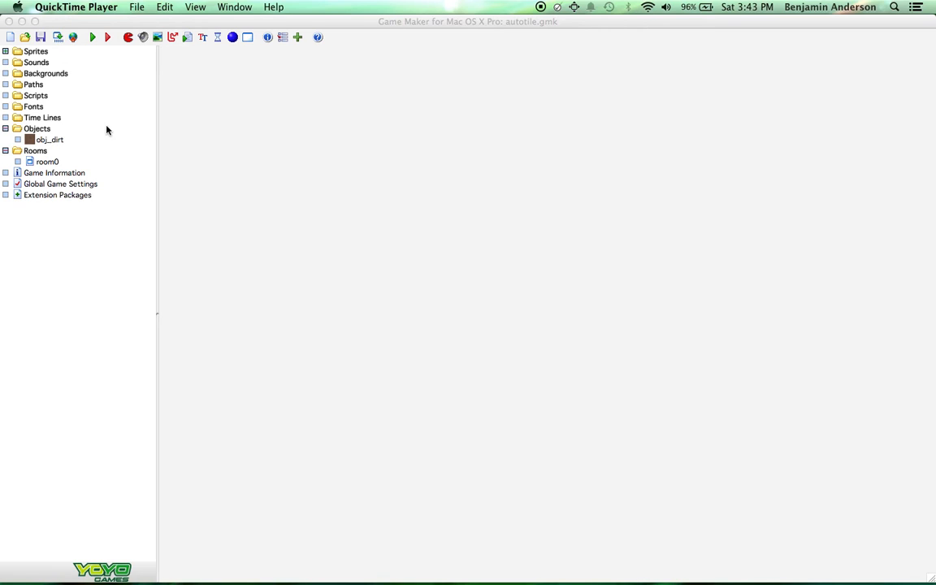
mouse_move(111, 128)
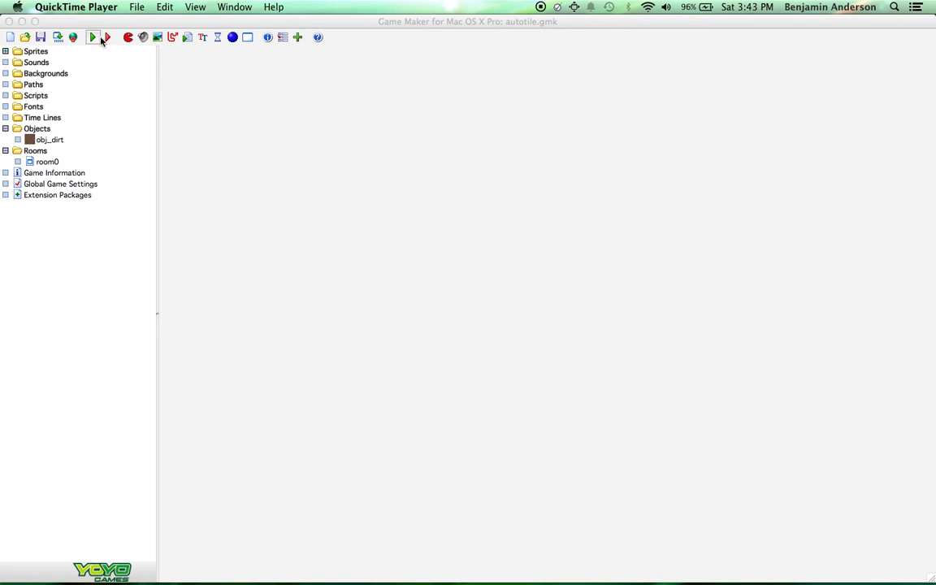
Step: Duplicate obj_dirt's Create event as a Step event holding the four-side free-space check code
double_click(49, 139)
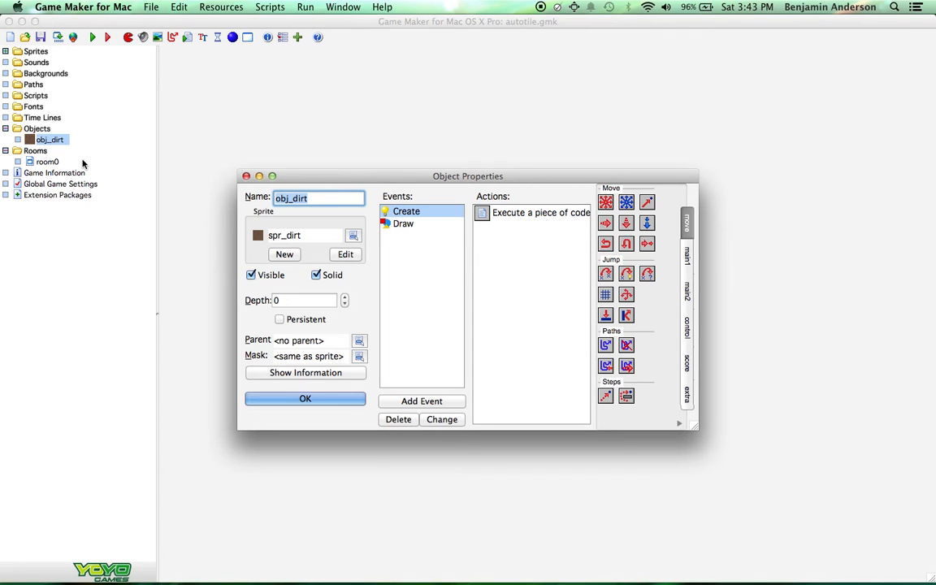
mouse_move(491, 177)
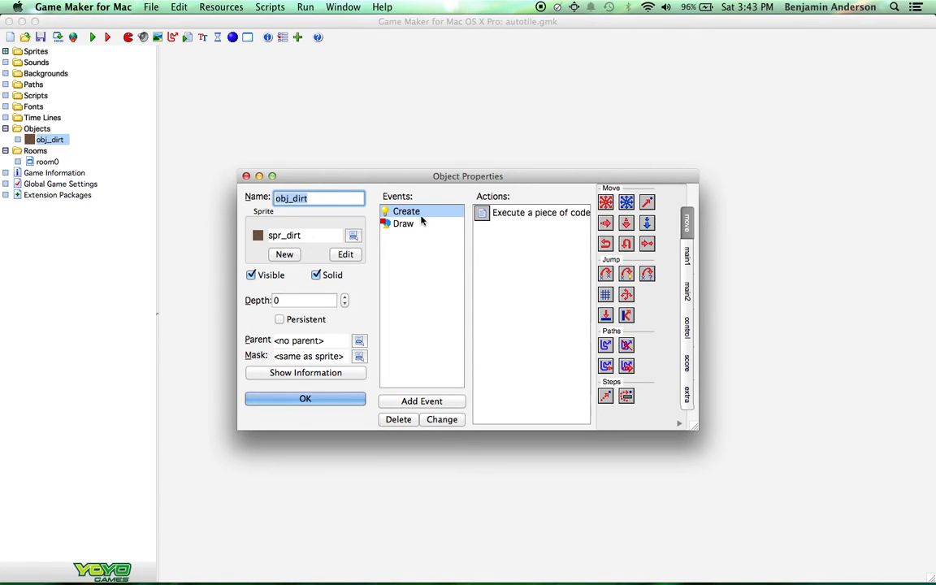
right_click(407, 211)
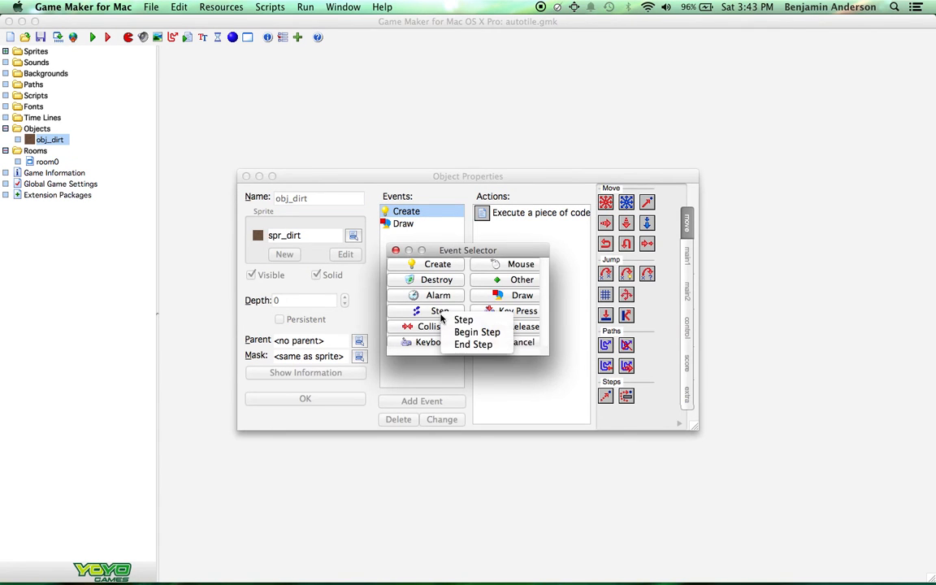
click(463, 319)
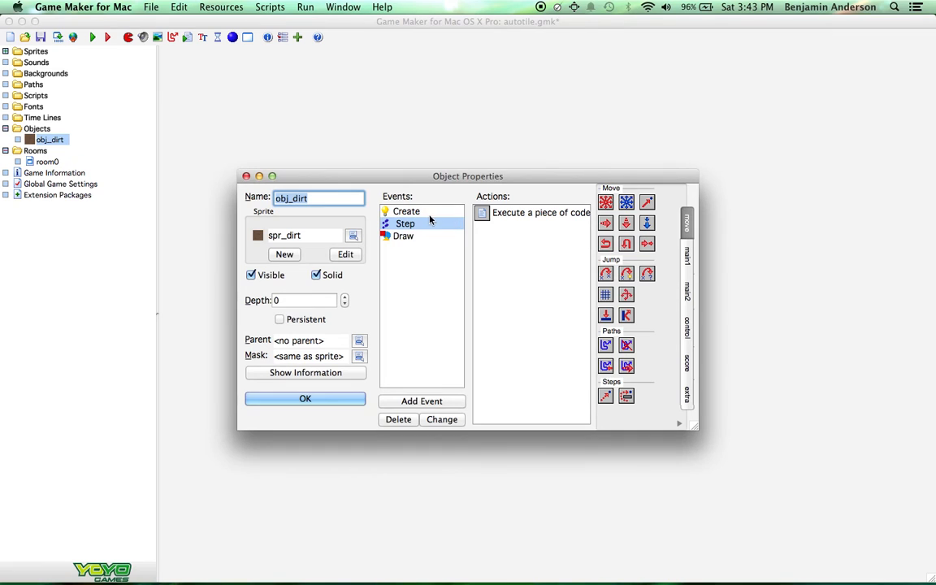
double_click(541, 212)
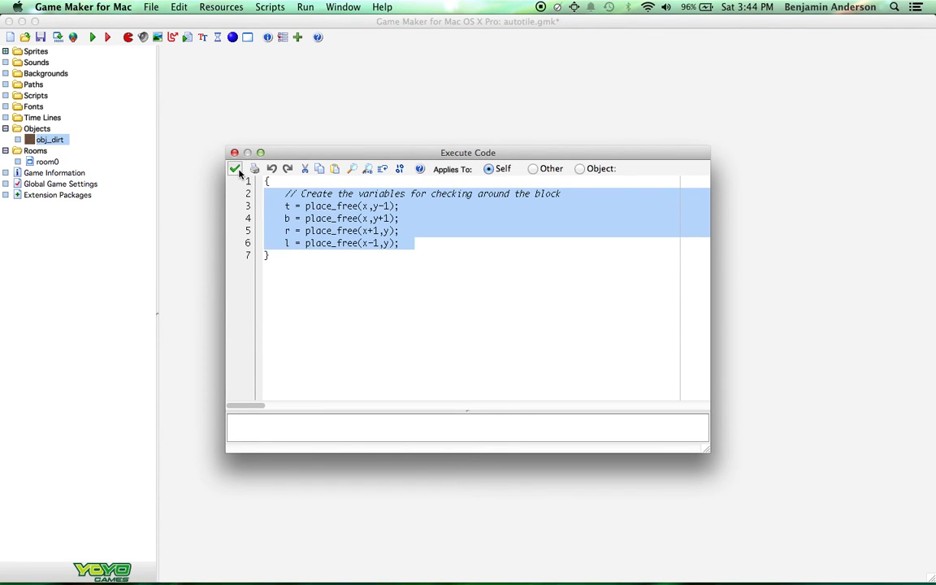
click(498, 222)
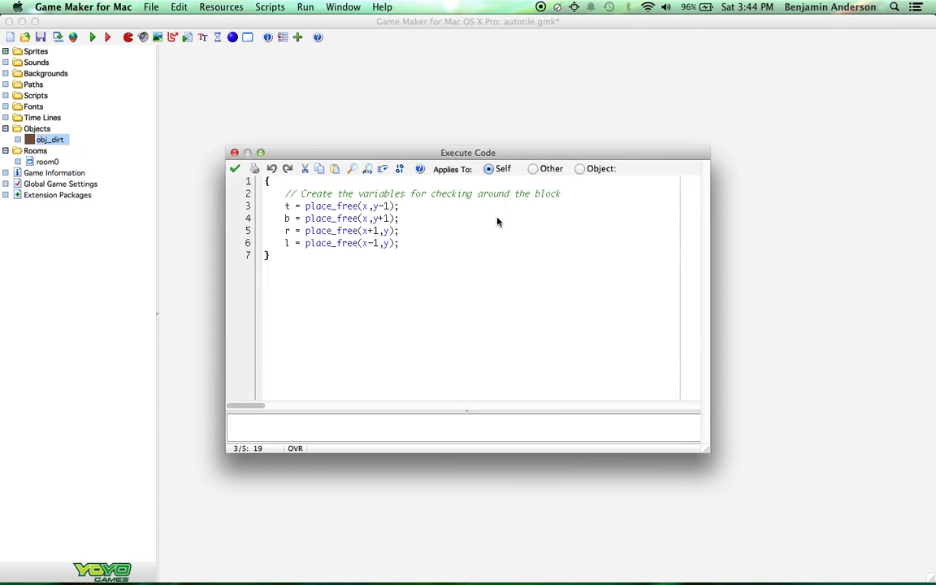
key(cmd+a)
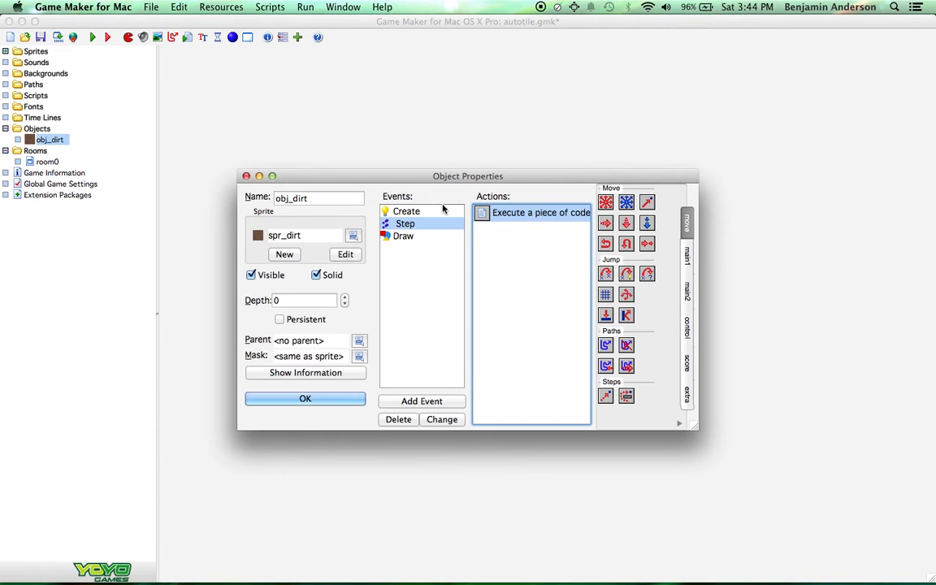
Step: Add a Right Button mouse event to obj_dirt whose code calls instance_destroy();
click(422, 401)
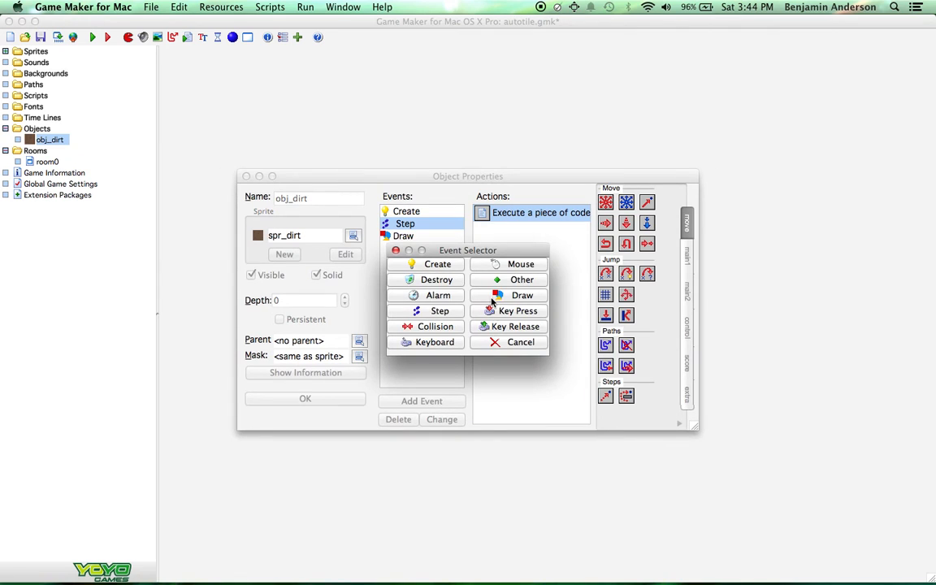
click(520, 263)
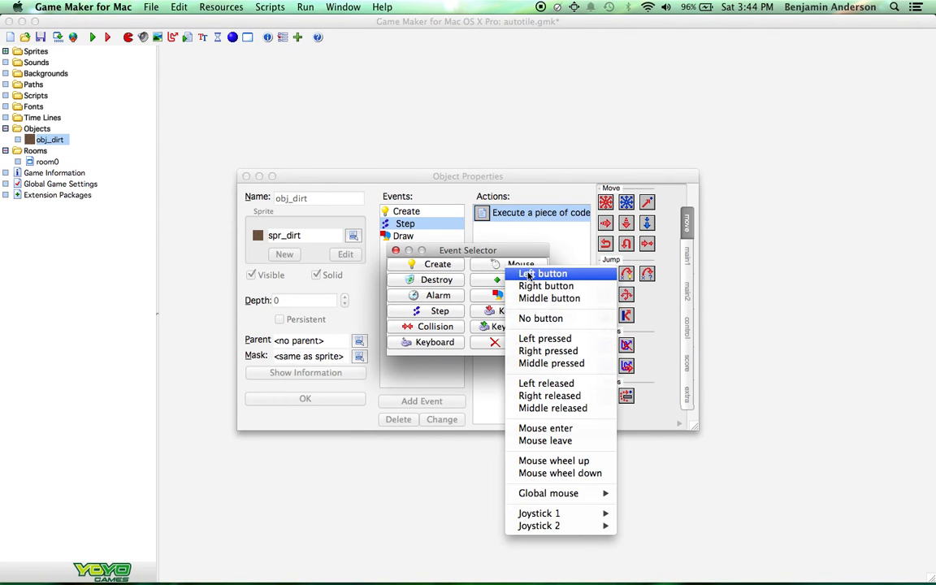
mouse_move(549, 298)
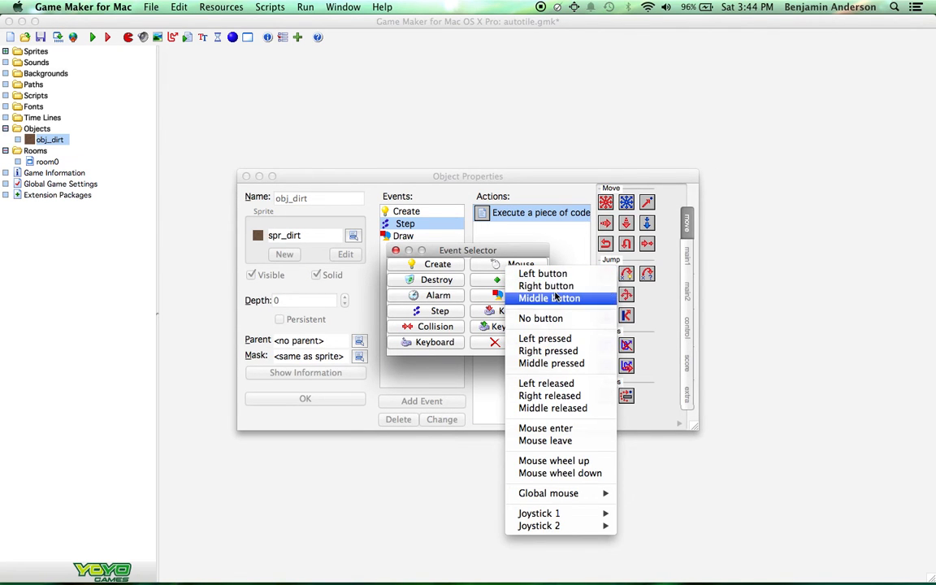
click(546, 285)
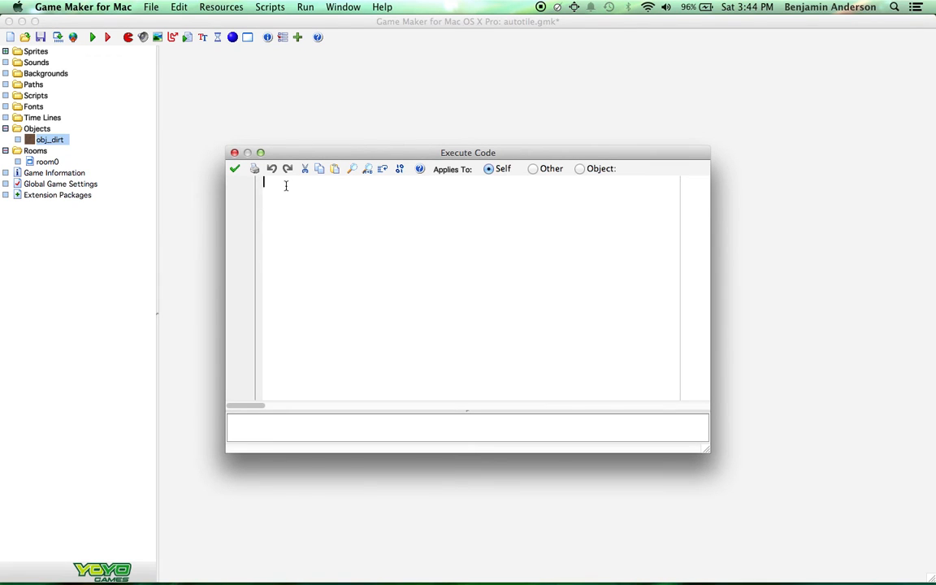
text({)
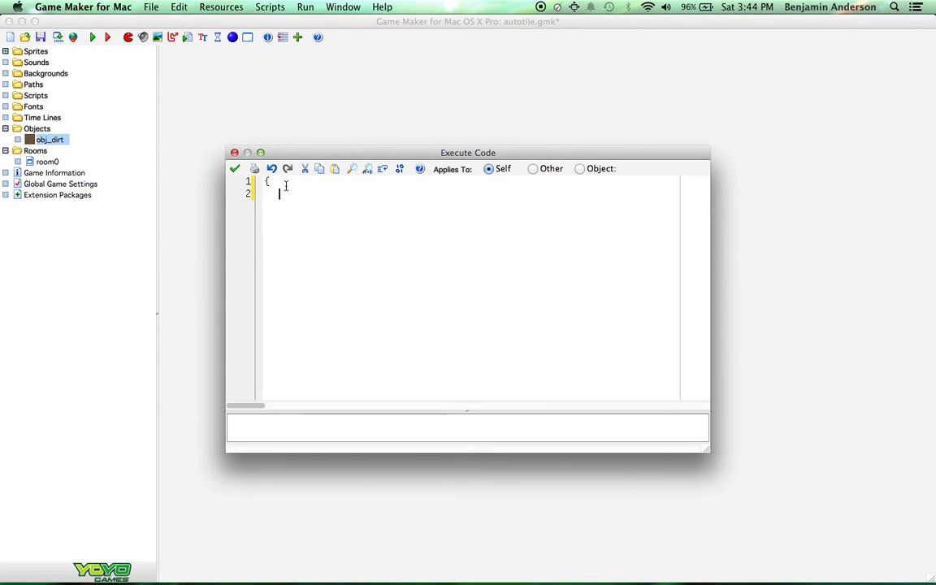
text(instance_)
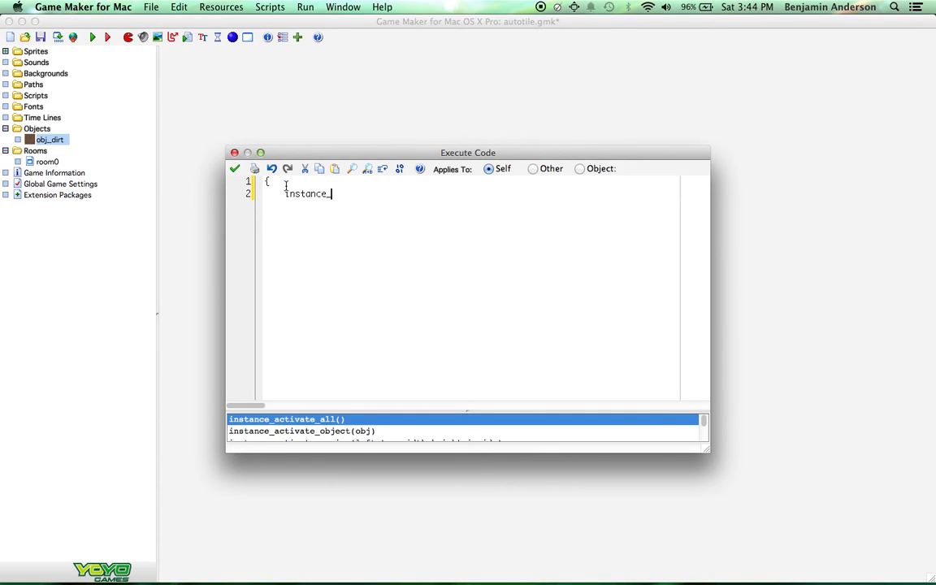
text(destroy();)
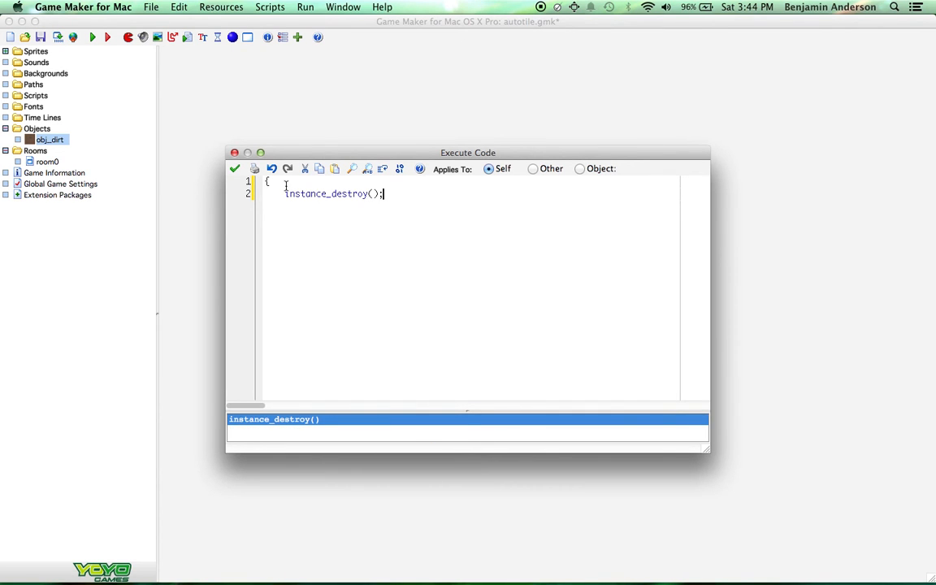
Step: Save the right-button destroy code and close obj_dirt's properties
click(235, 168)
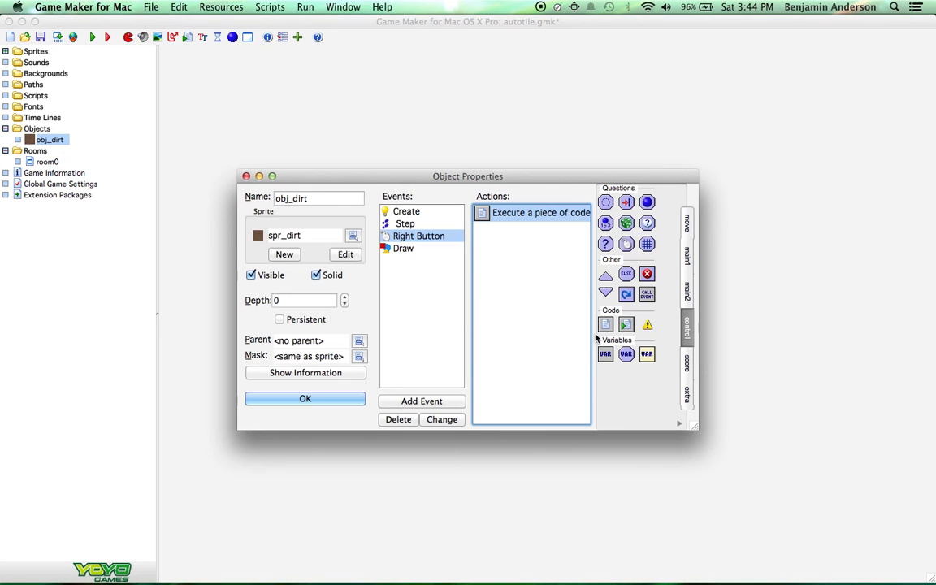
click(304, 398)
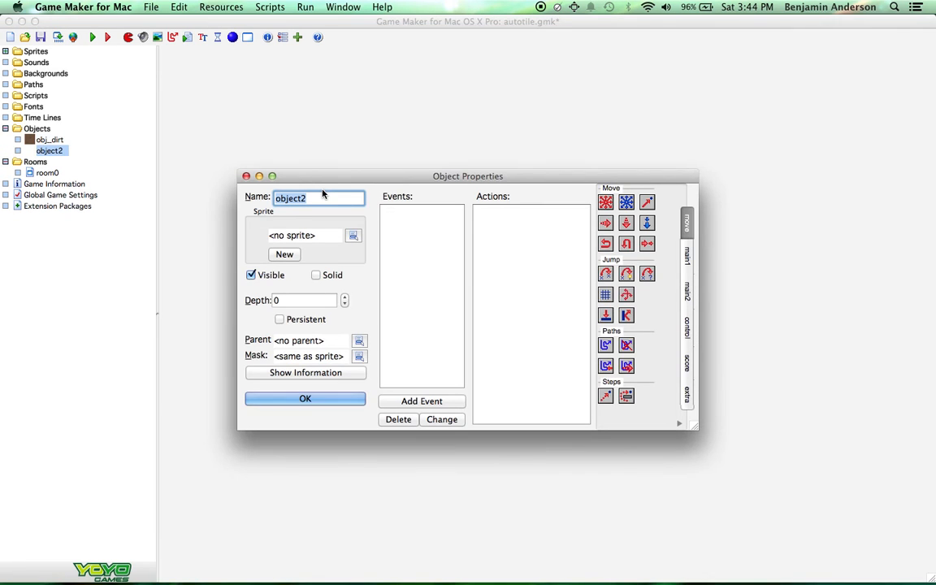
Step: Name the new object obj_globals and add a Global Left Button mouse event
text(obj_globals)
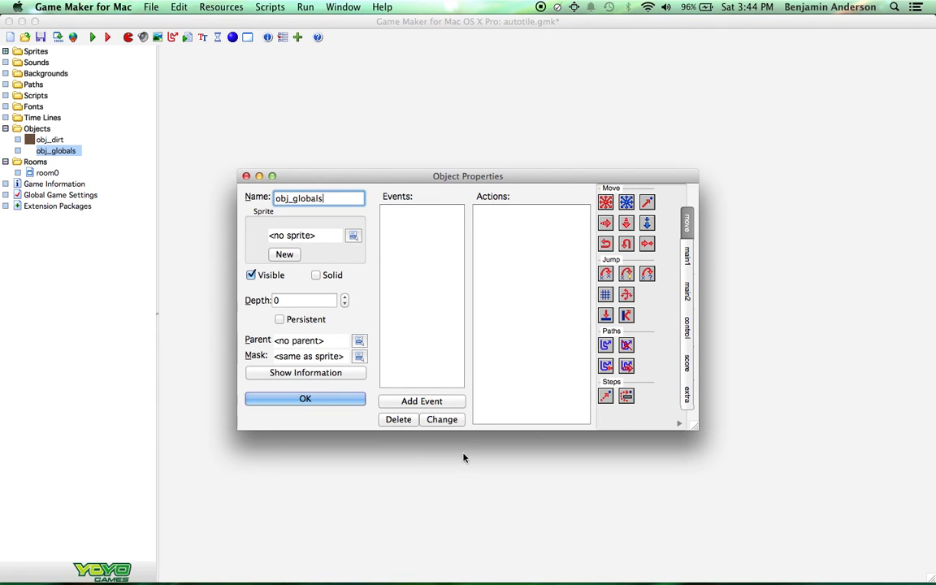
click(422, 401)
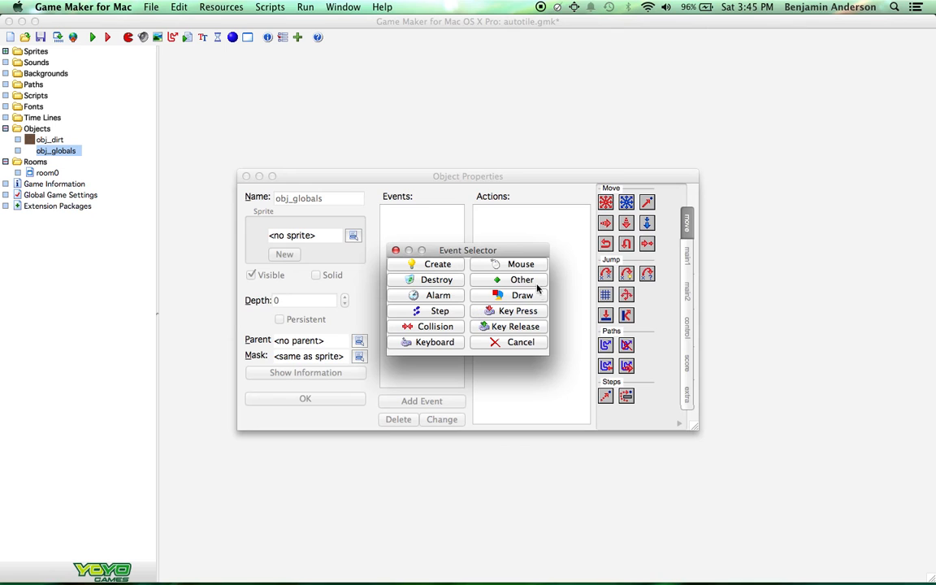
click(519, 263)
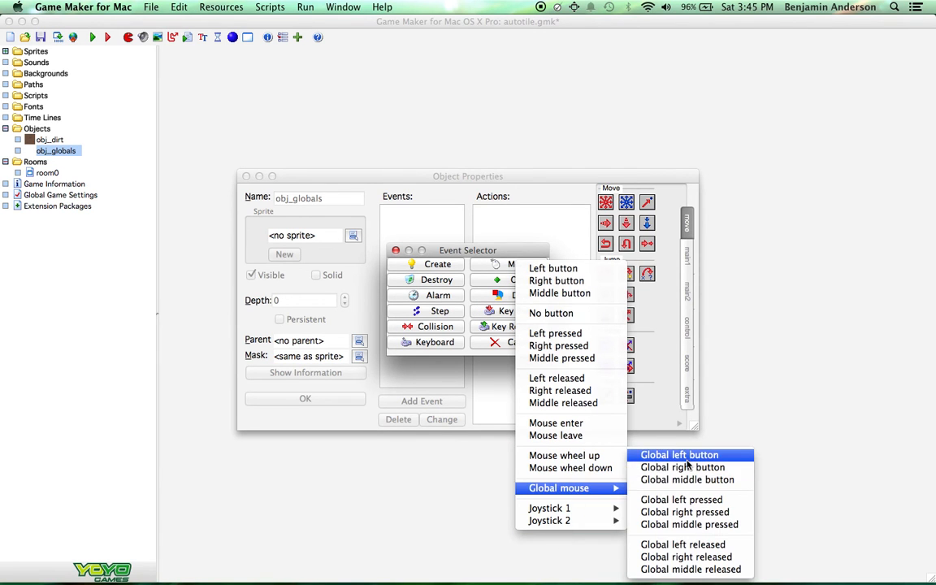
click(679, 455)
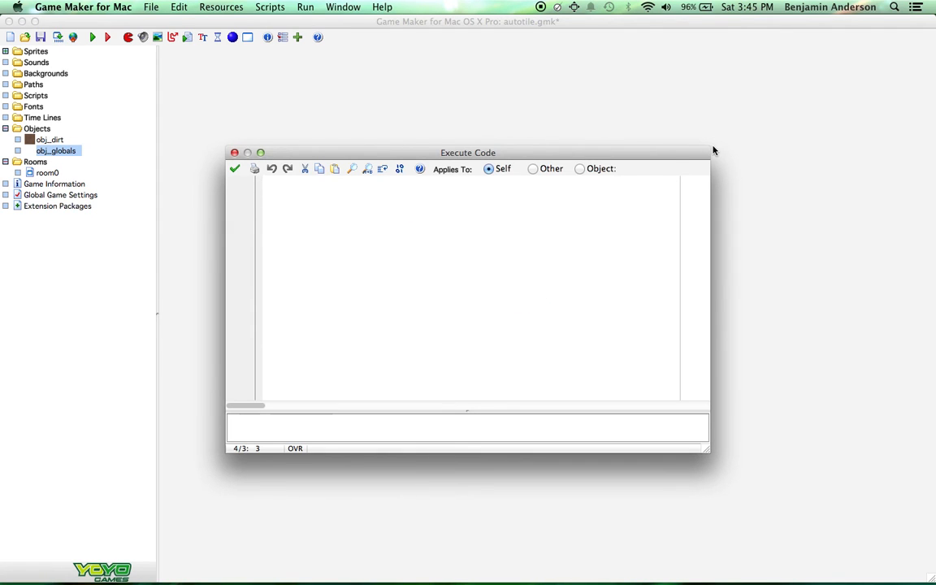
Step: Write the if(!position_meeting(mouse_x, mouse_y, obj_dirt)) condition inside braces
text({})
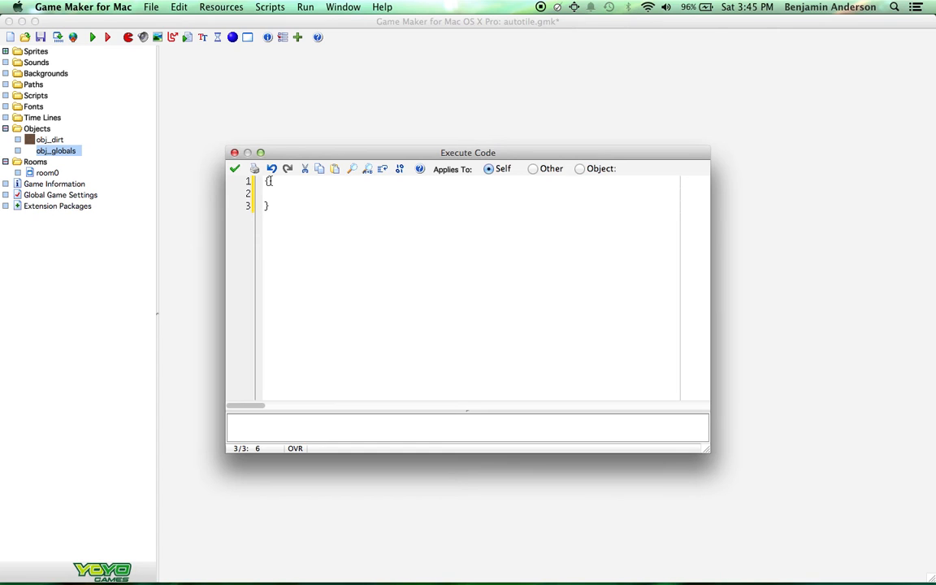
click(285, 193)
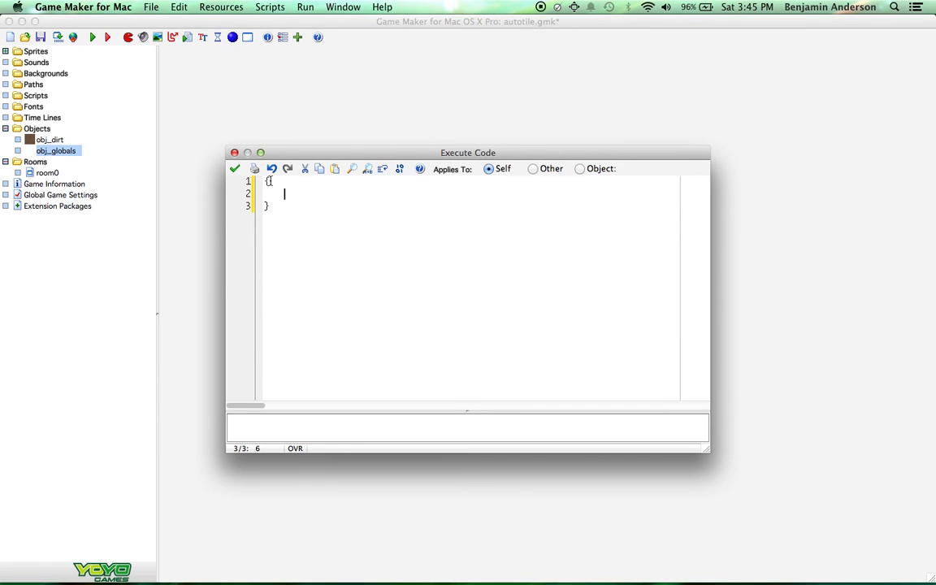
text(if(pos)
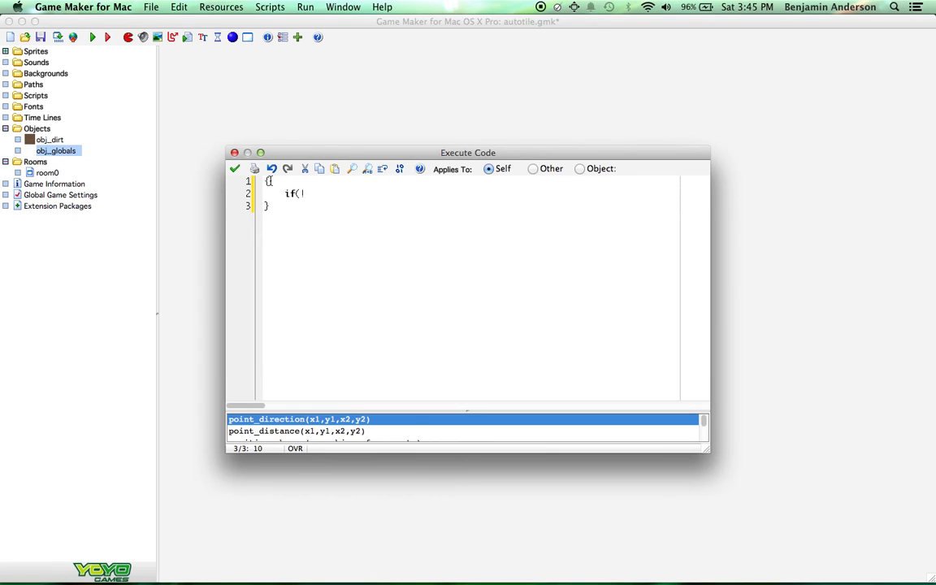
text(postion_meet)
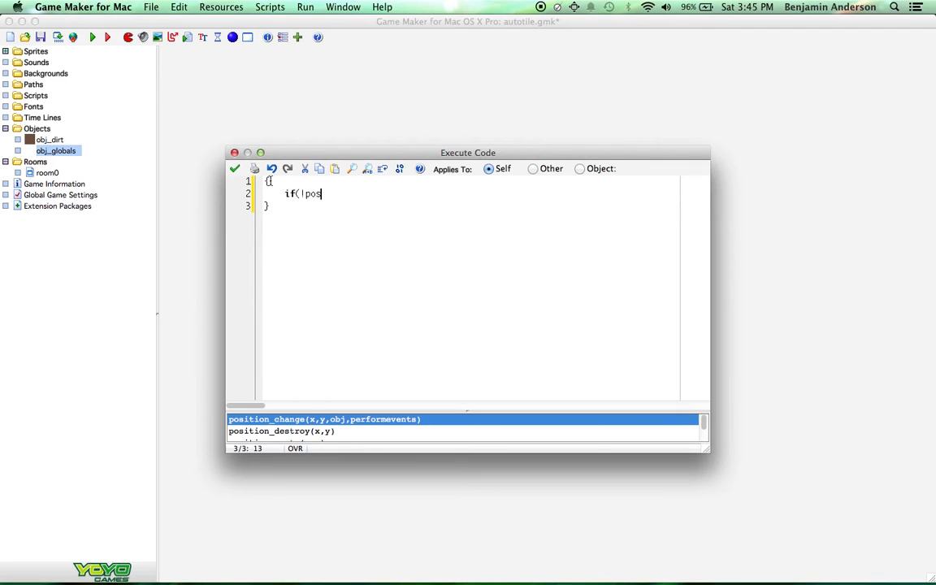
text(ition_meeting(mouse_)
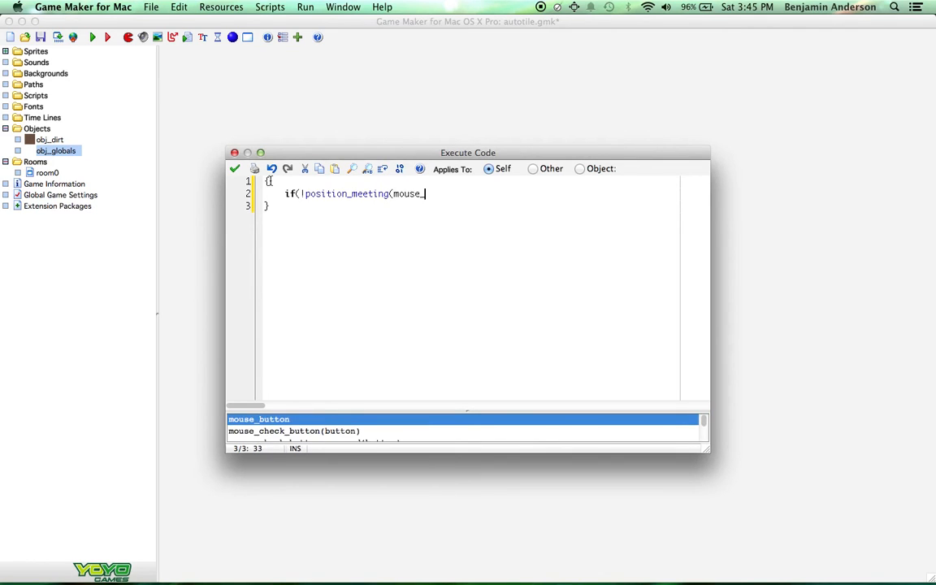
text(x ,mouse_y)
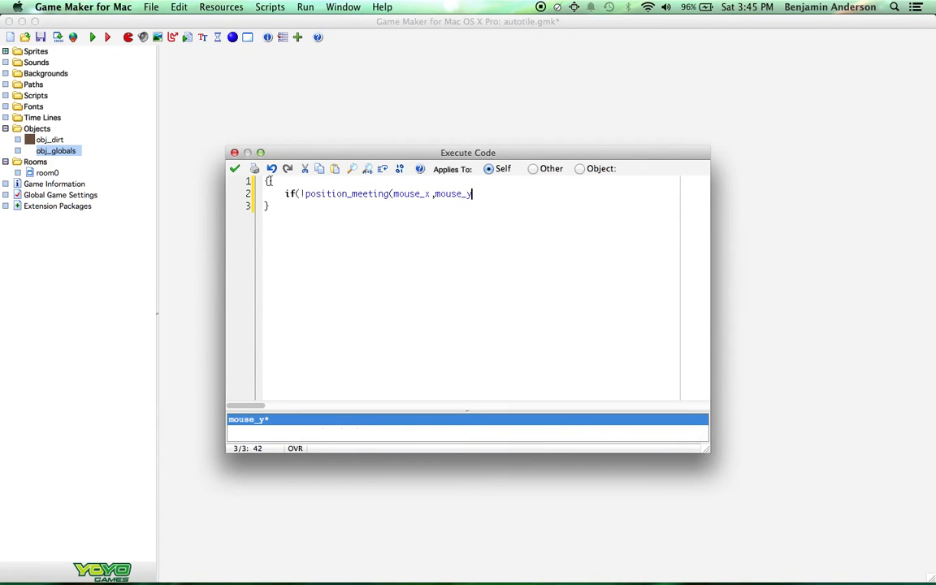
text(,)
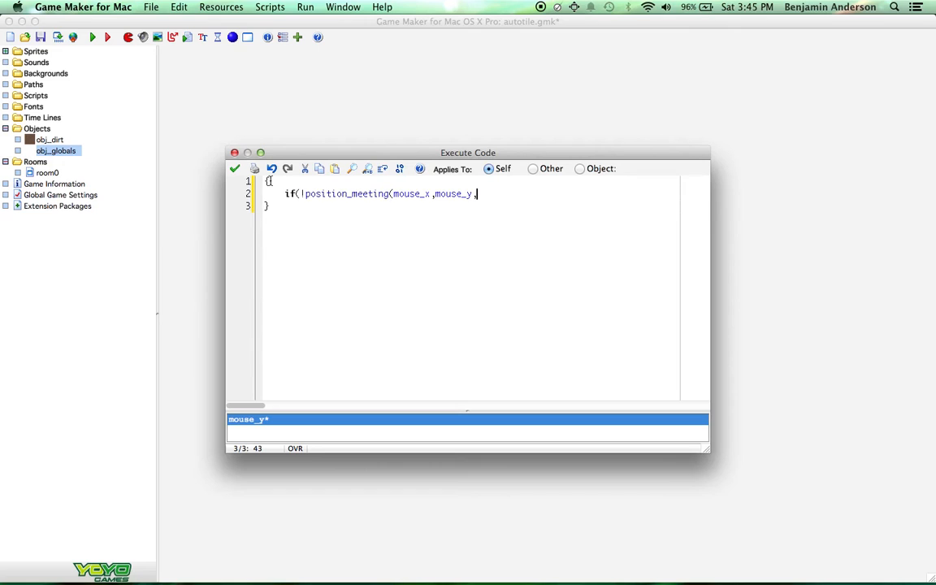
text(obj_)
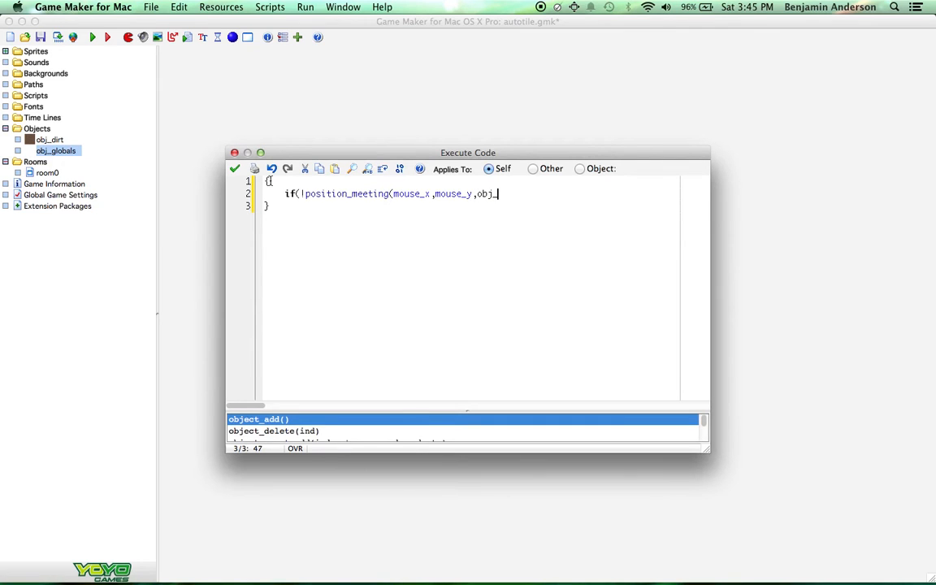
text(dirt))
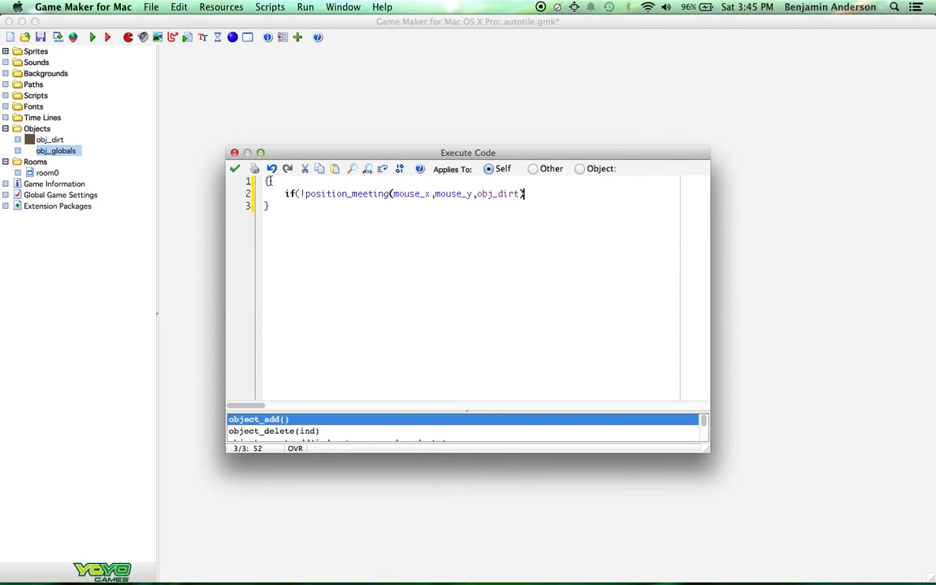
text() {)
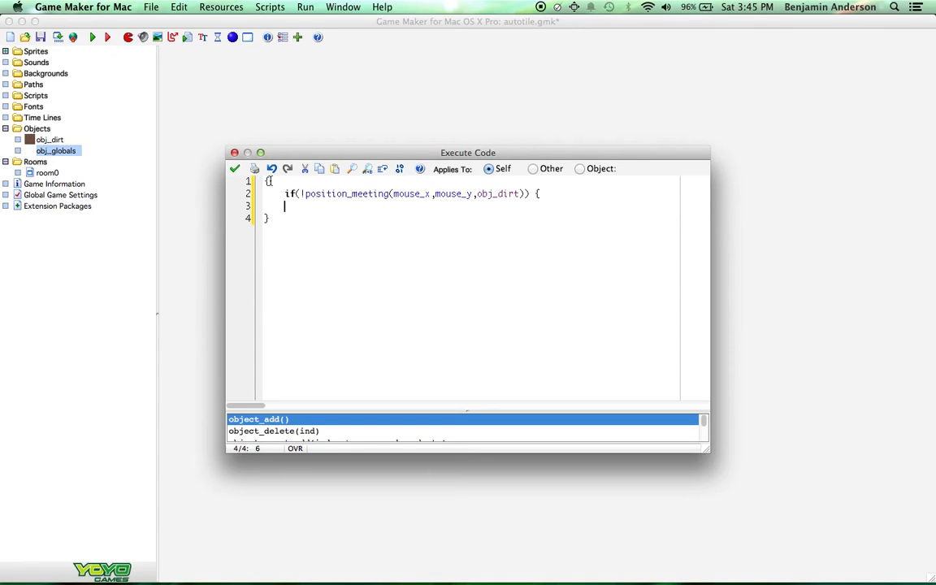
text(])
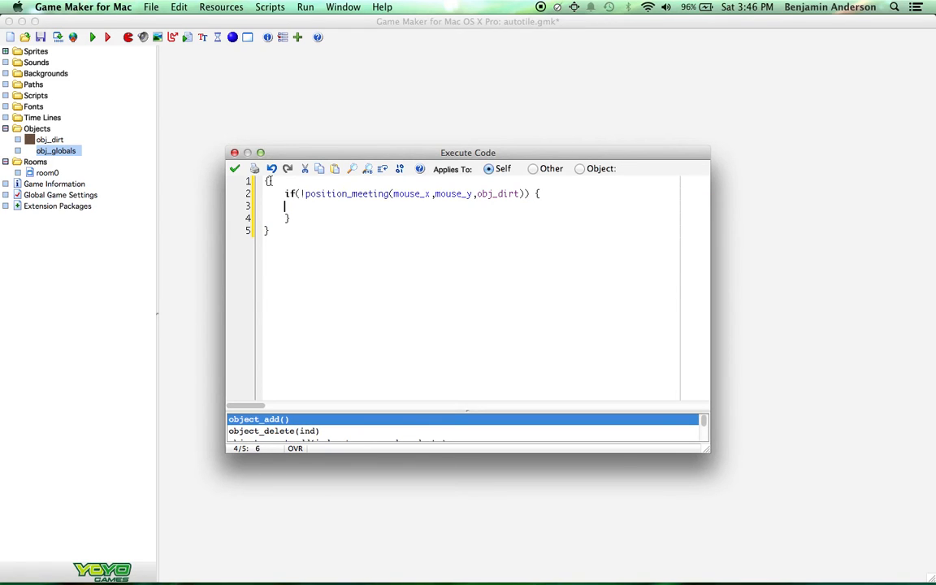
Step: Inside the if block, add instance_create(floor(mouse_x/32), floor(mouse_y/32), obj_dirt)
text(instance_create()
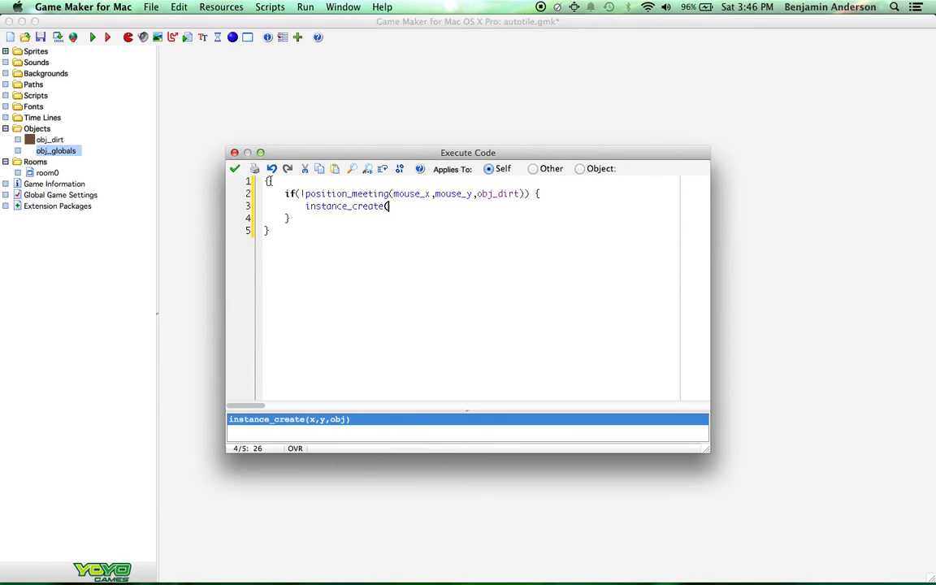
text(floo)
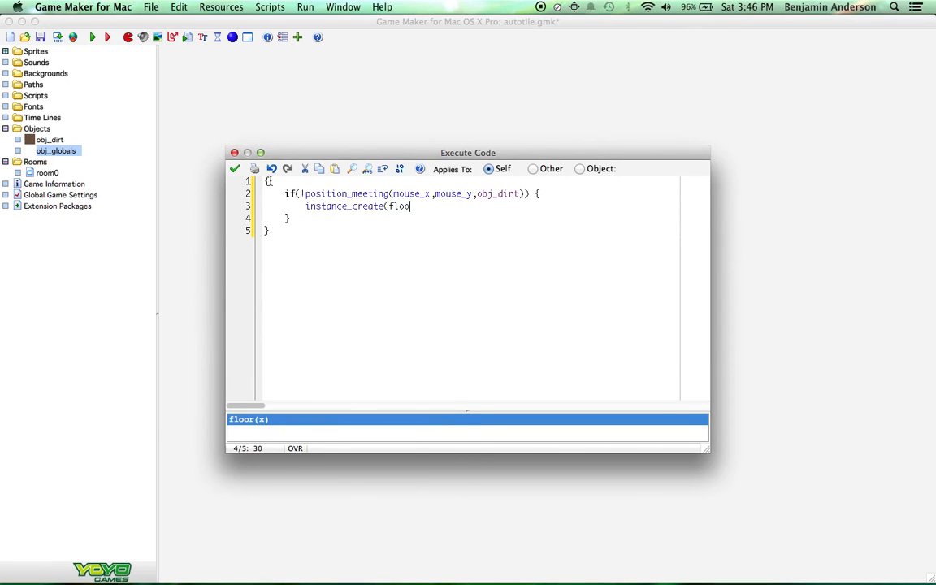
text(r(mosue)
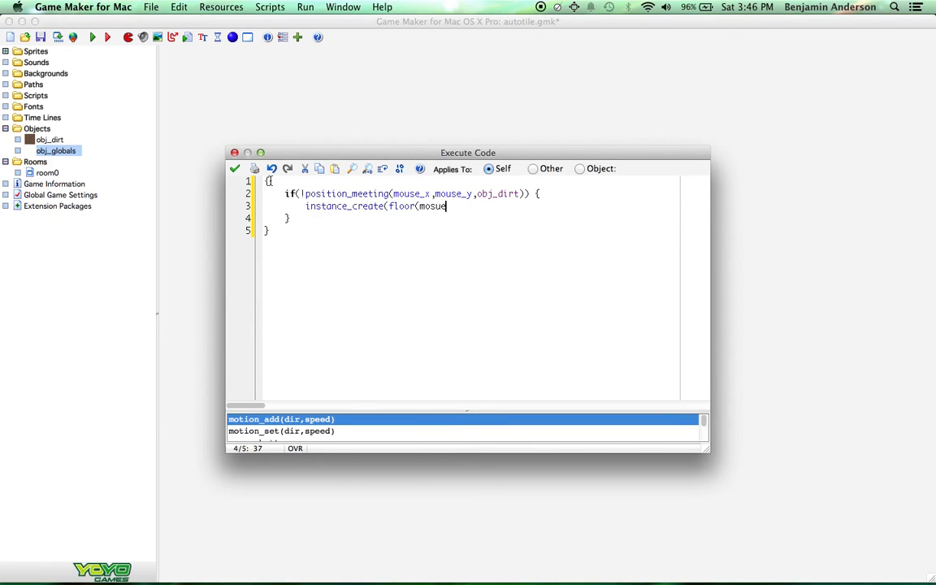
key(backspace)
text(use_x)
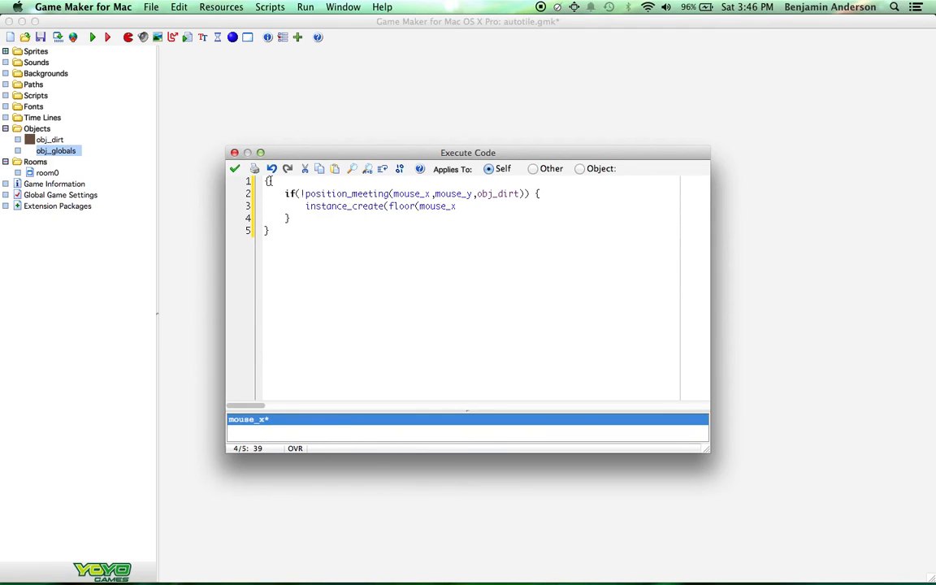
text(/32))
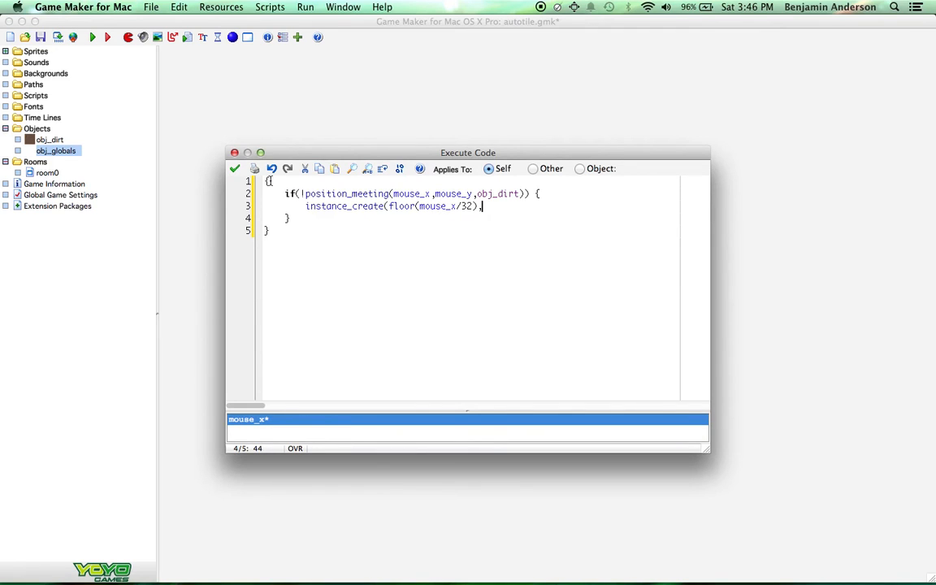
text(,floor(mou)
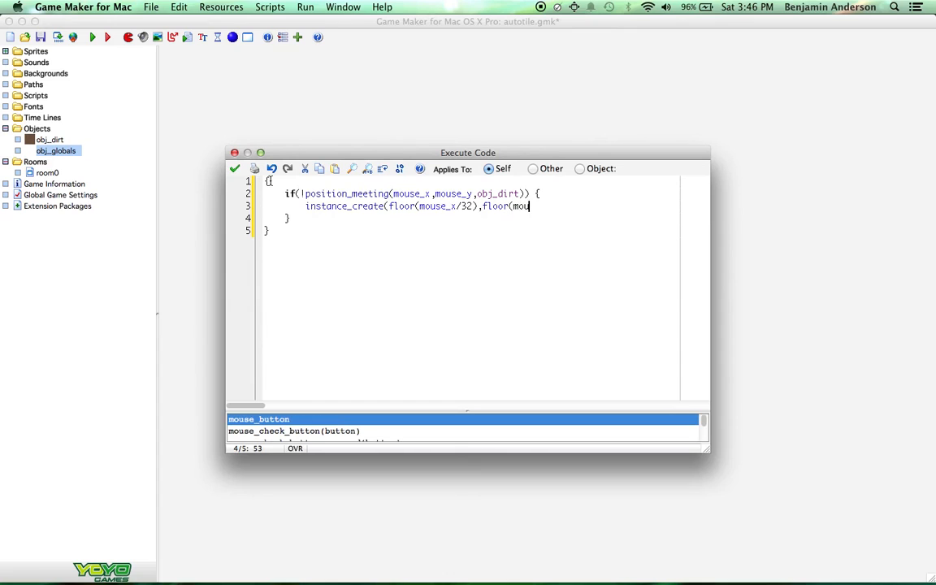
text(se_y/32))
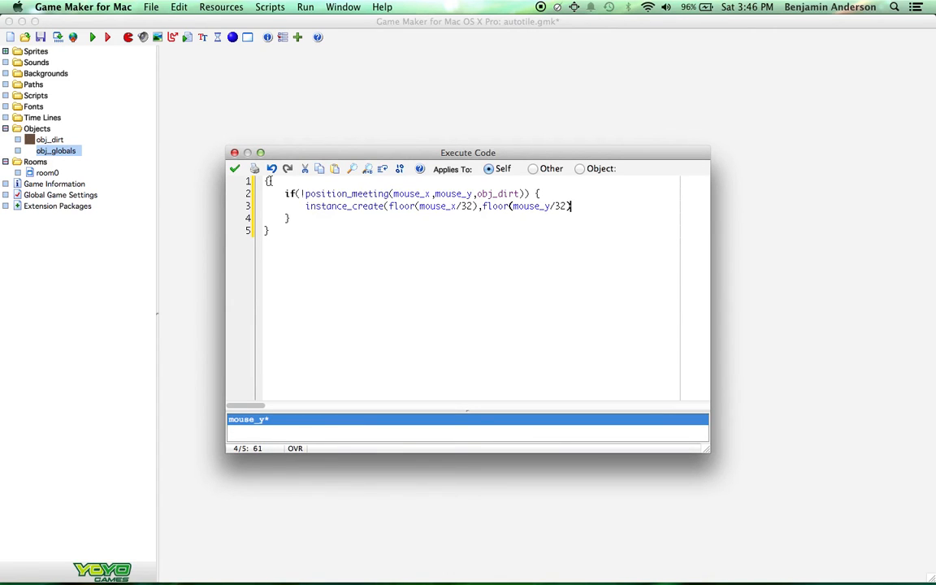
text(,obj_dirt);)
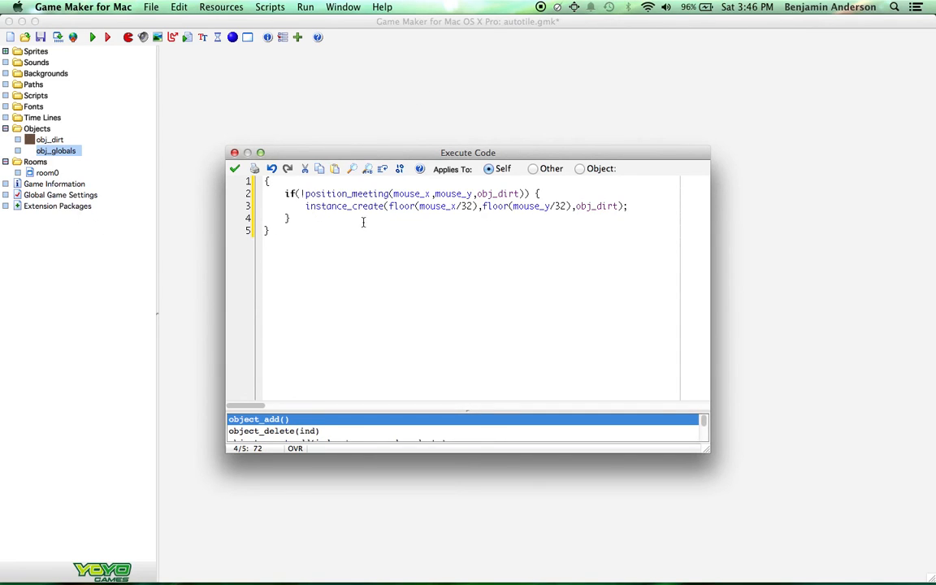
Step: Review the position_meeting line and save the obj_globals code with the green check
drag(306, 206, 447, 217)
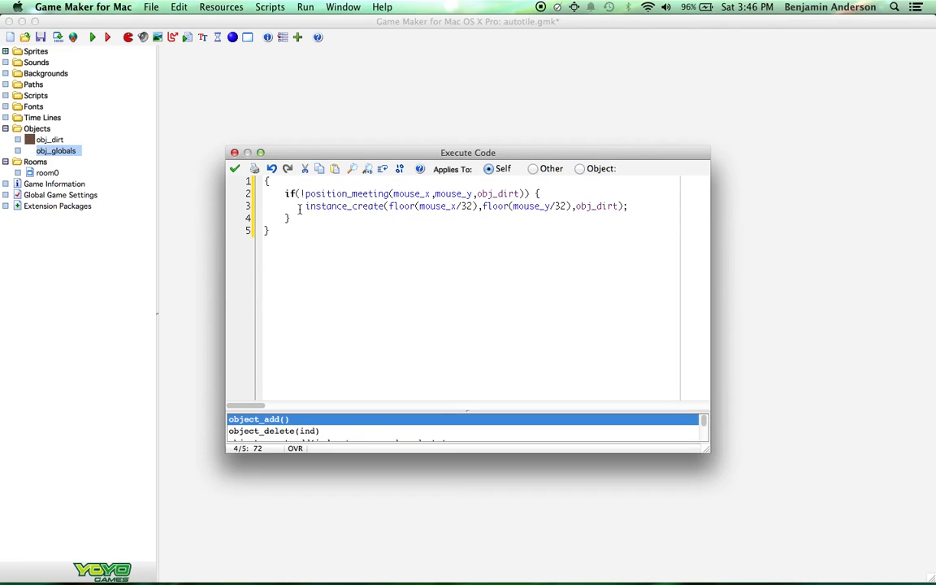
double_click(344, 205)
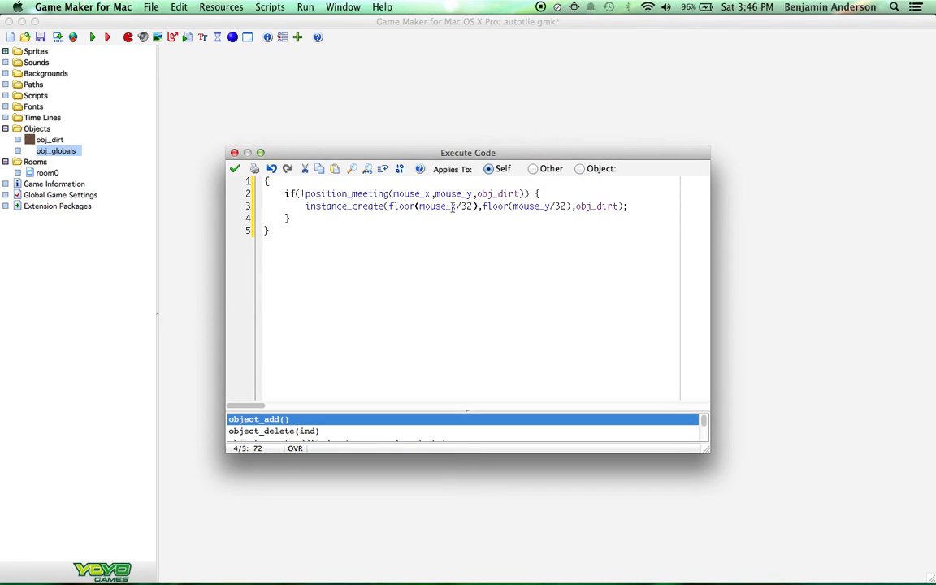
mouse_move(439, 224)
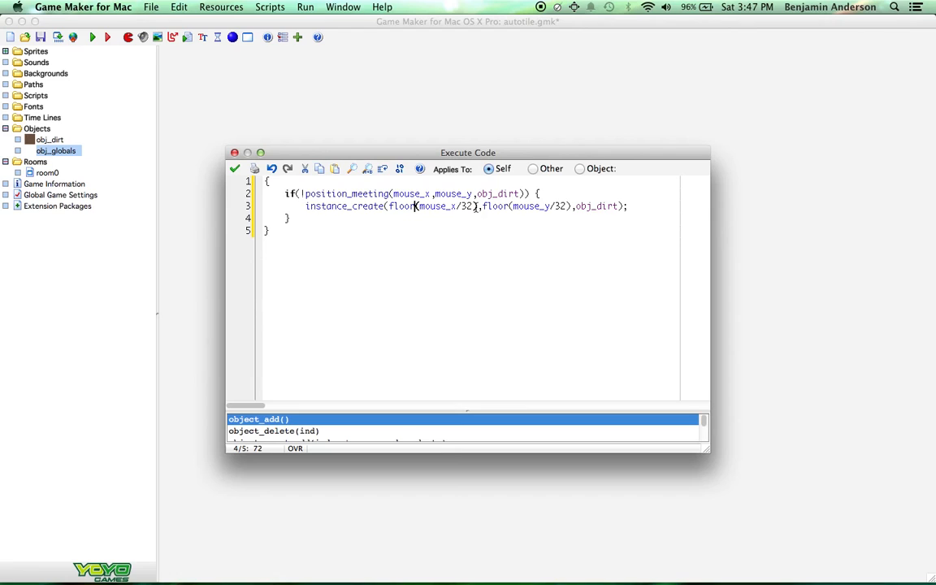
click(414, 206)
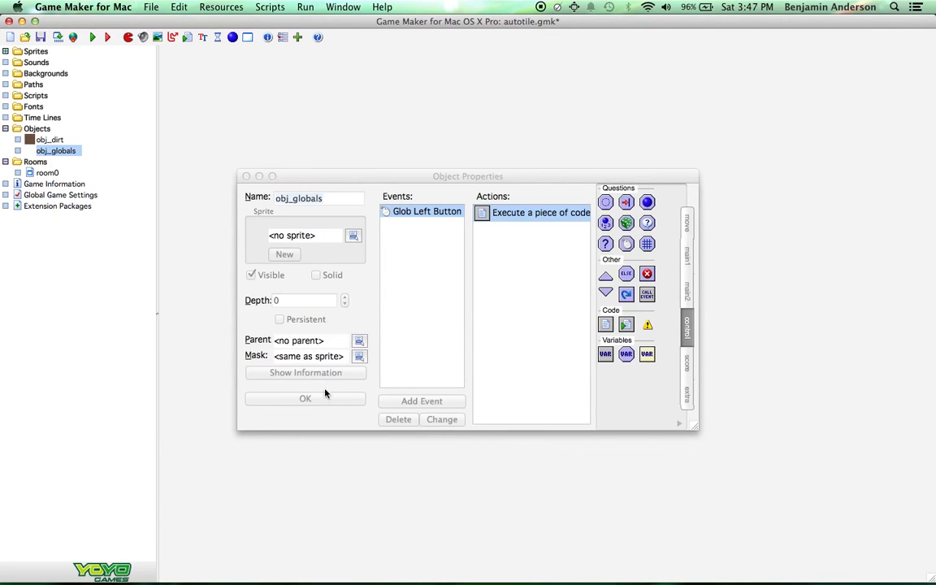
Step: Close obj_globals' properties and select obj_globals as the object to place in room0
click(305, 398)
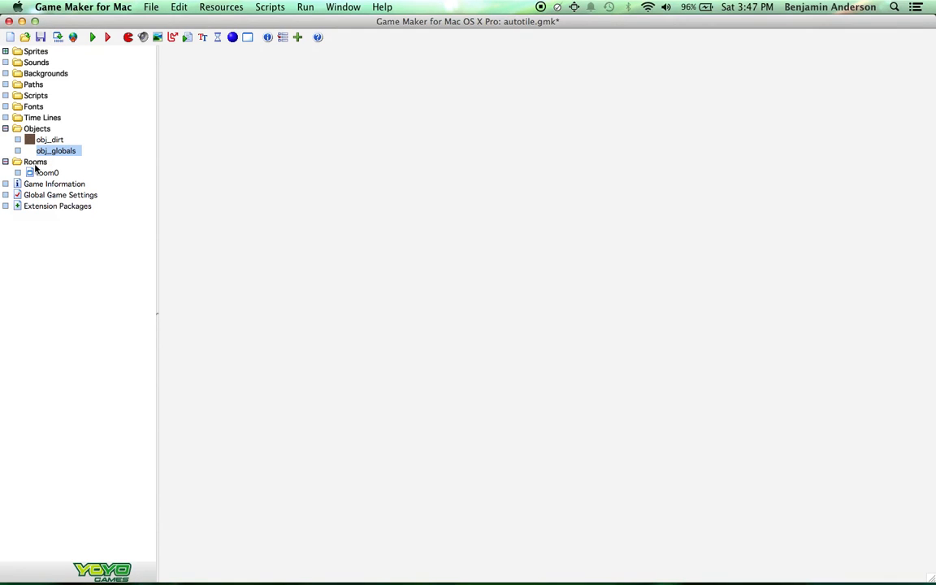
double_click(48, 172)
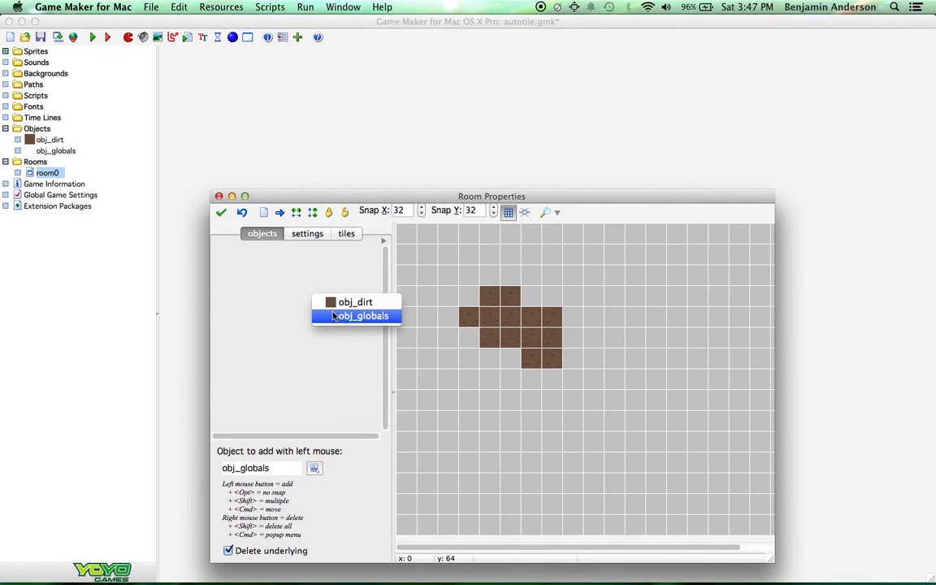
click(221, 212)
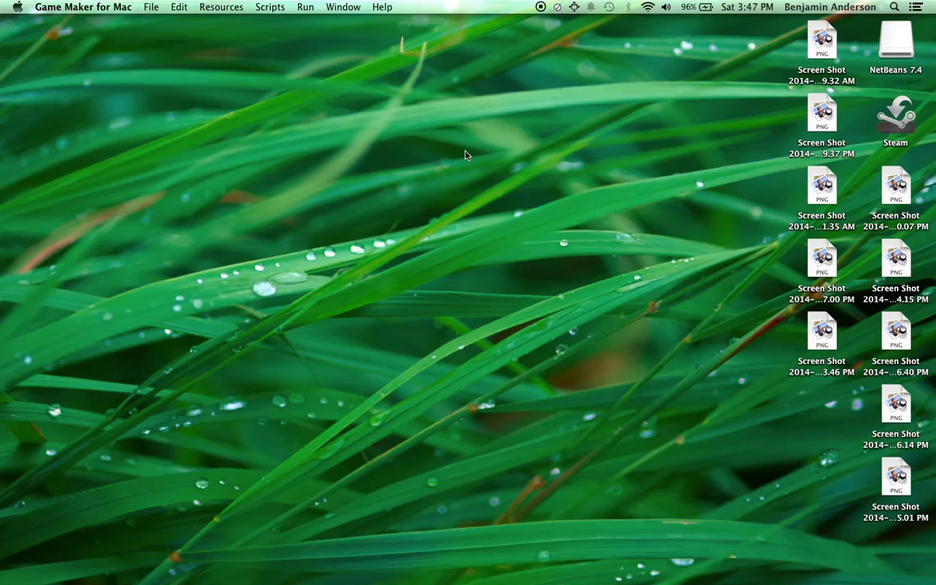
mouse_move(659, 267)
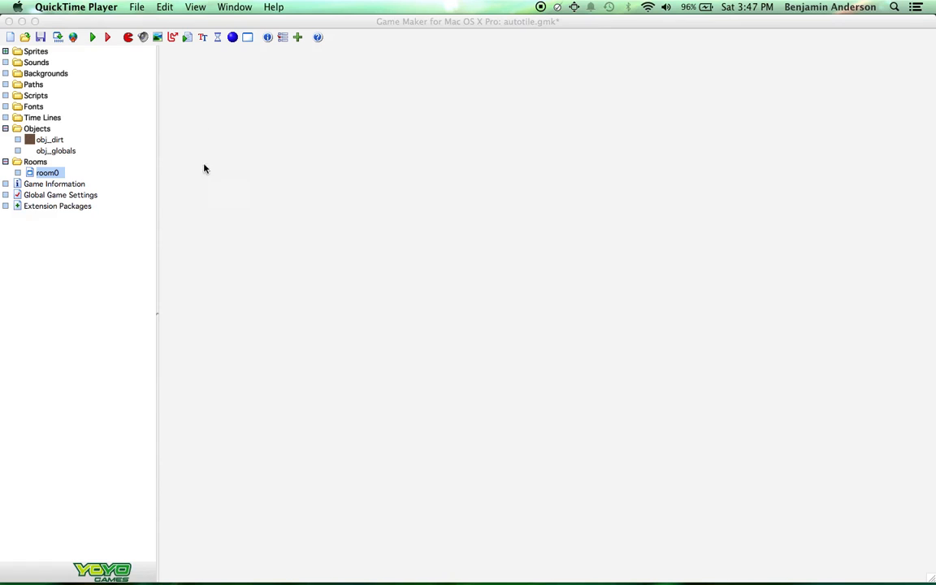
double_click(49, 139)
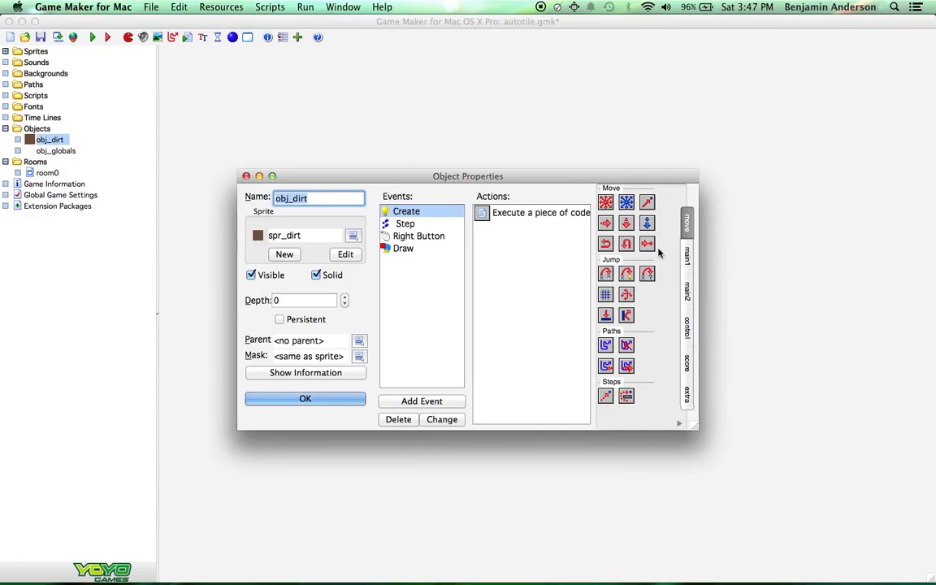
click(305, 398)
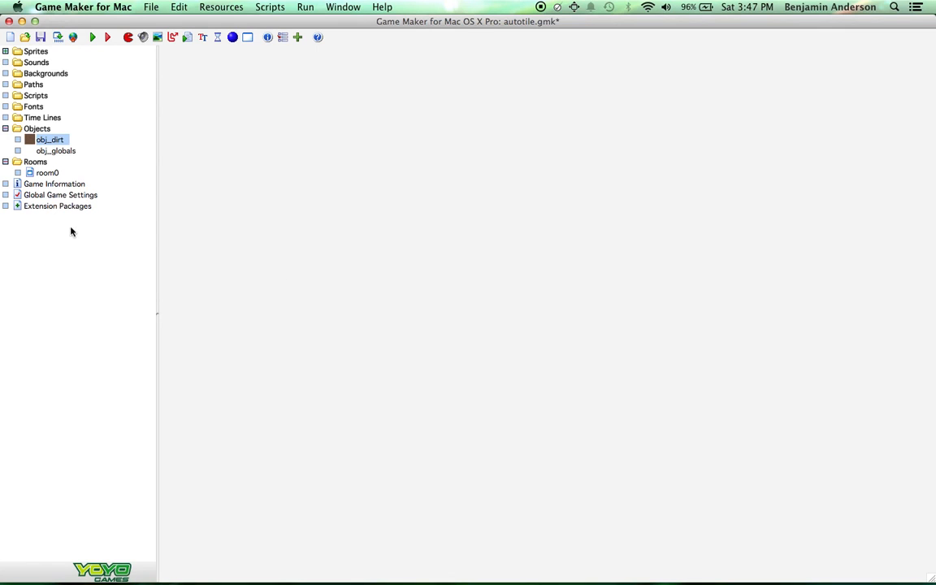
double_click(56, 150)
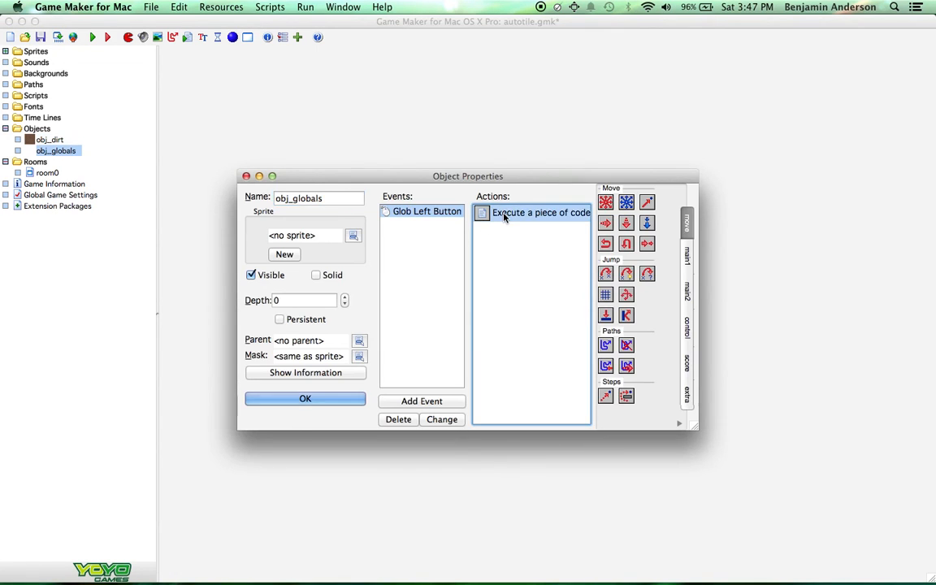
double_click(540, 212)
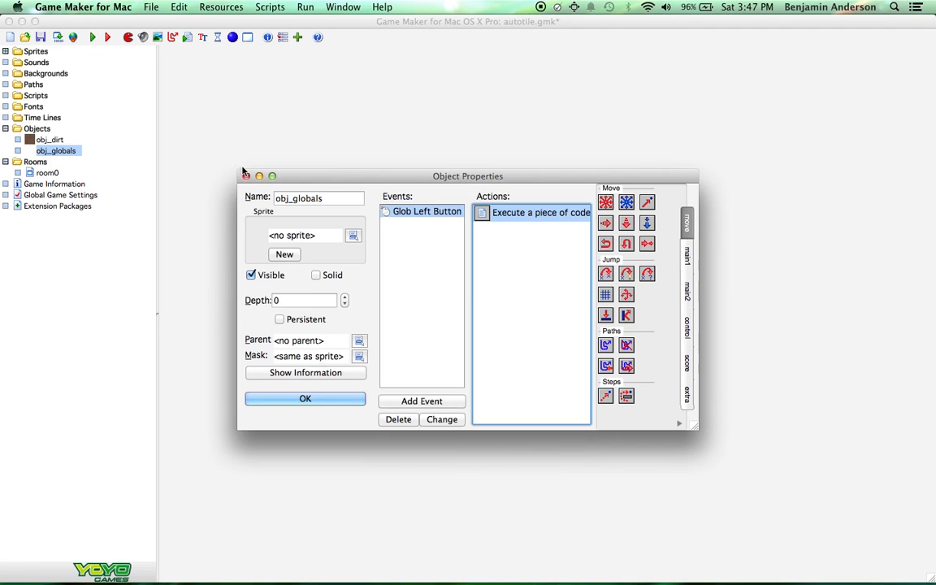
click(304, 397)
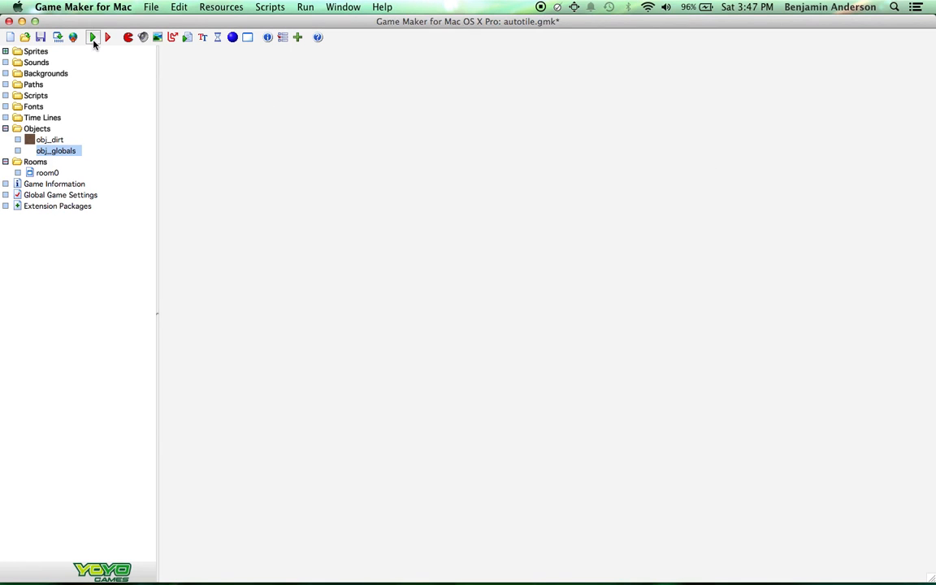
Step: Run the game and place dirt tiles, extending the lower ground and linking it to the upper cluster
click(92, 37)
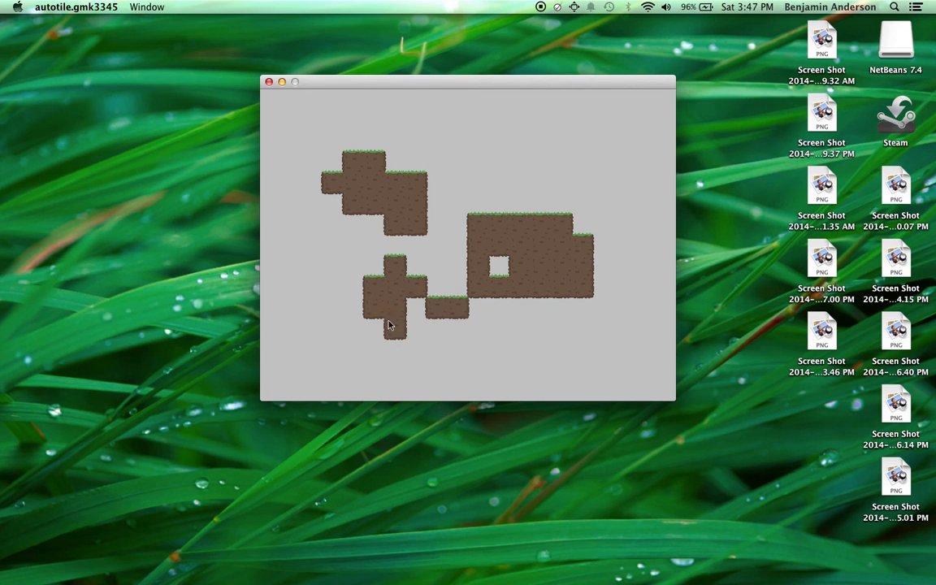
click(475, 337)
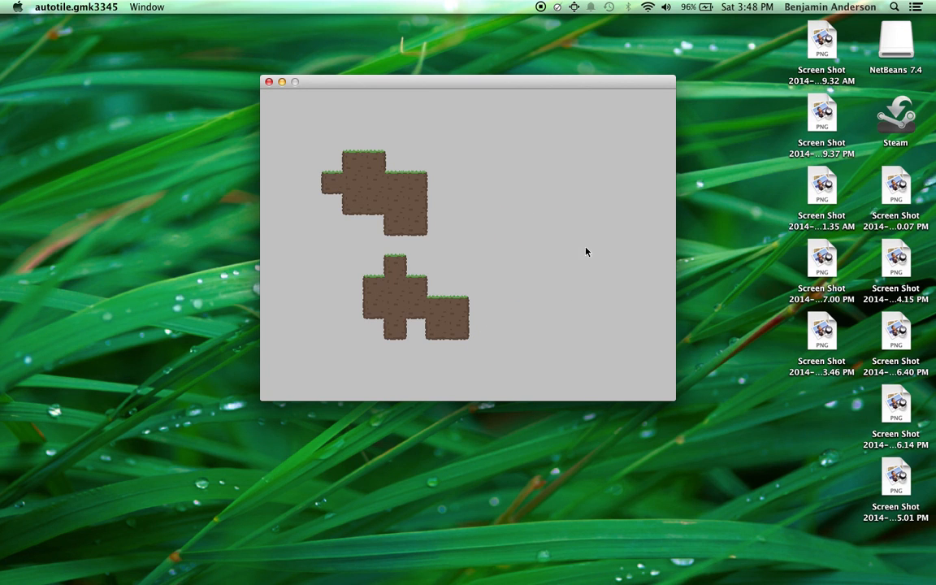
click(489, 319)
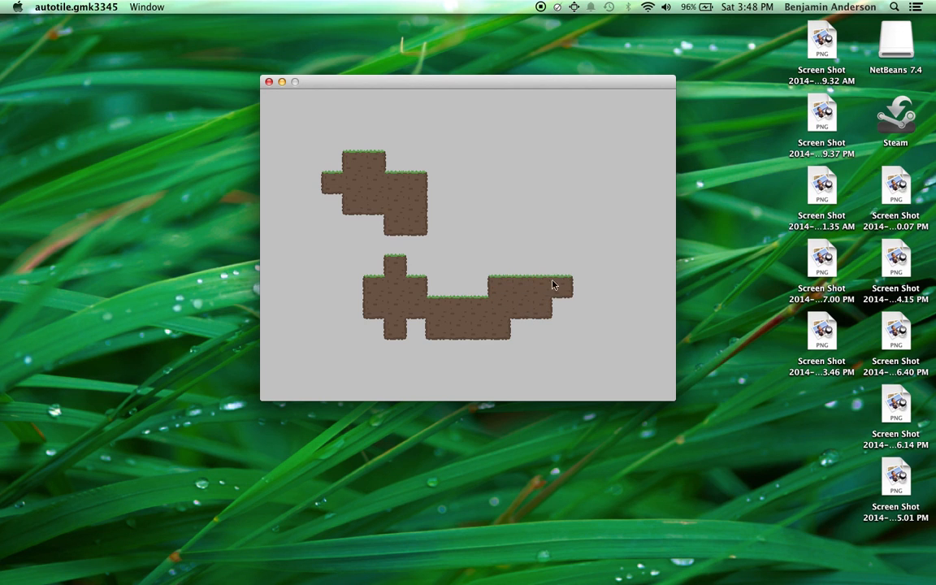
click(569, 301)
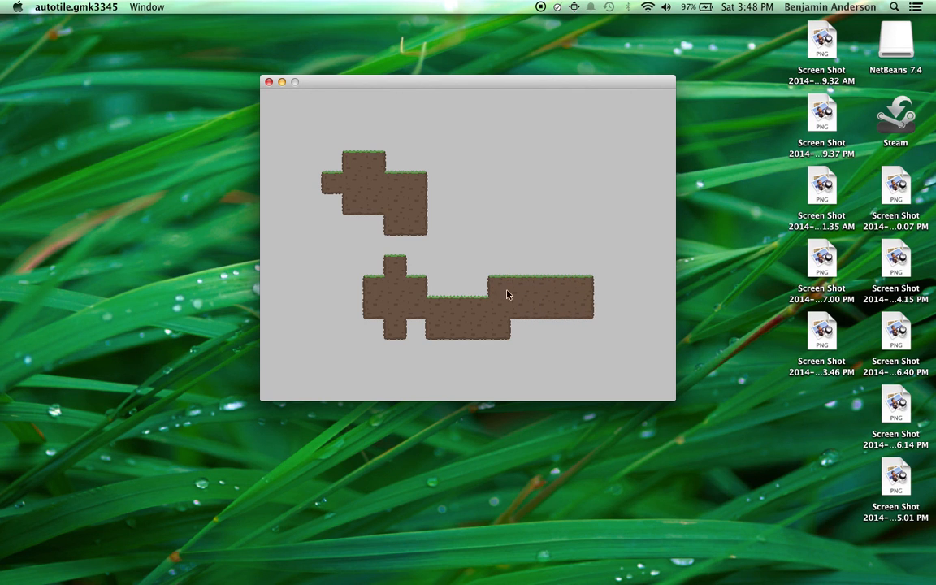
click(504, 260)
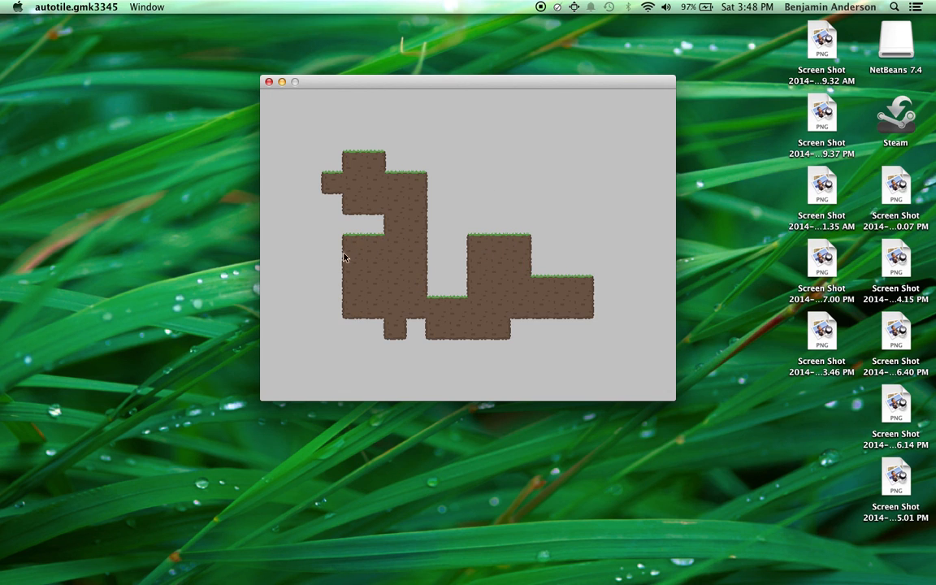
click(320, 280)
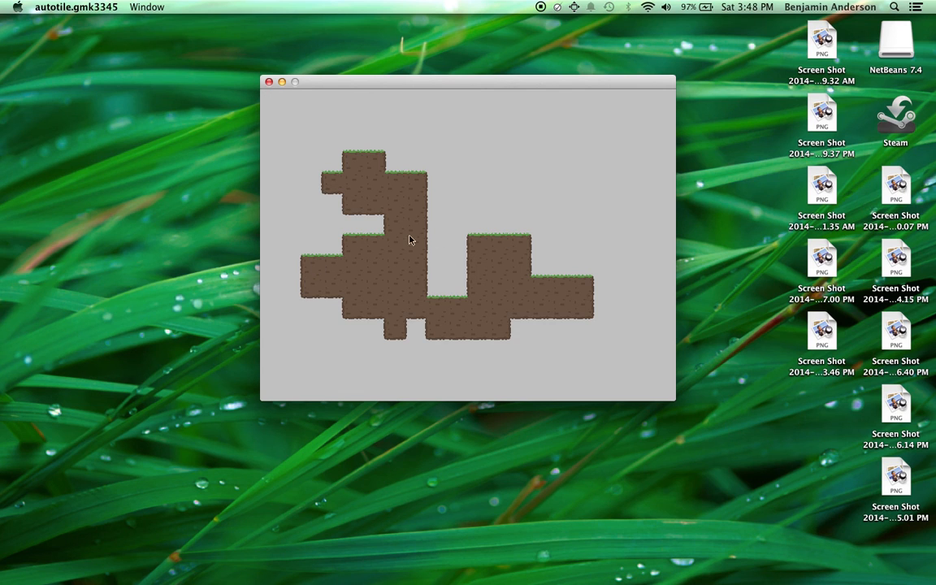
click(436, 226)
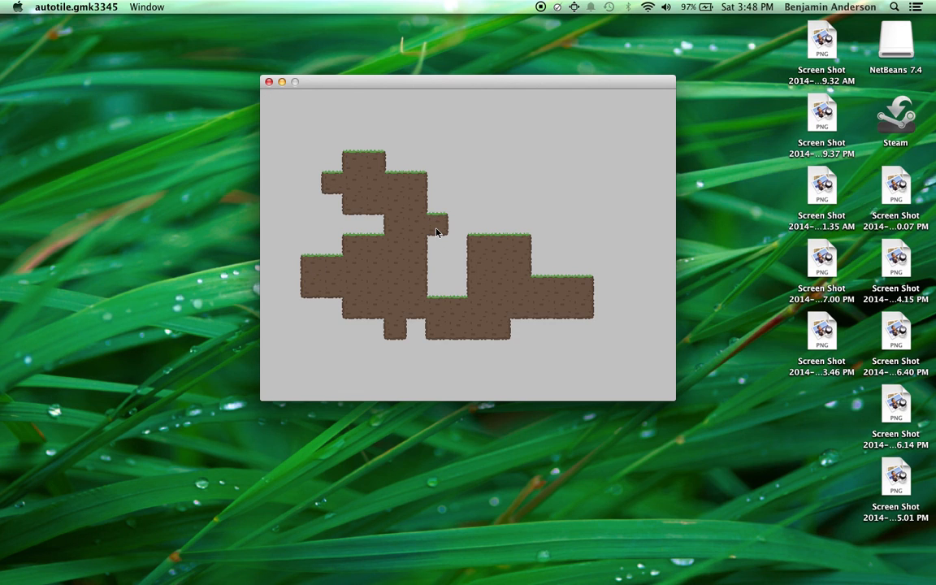